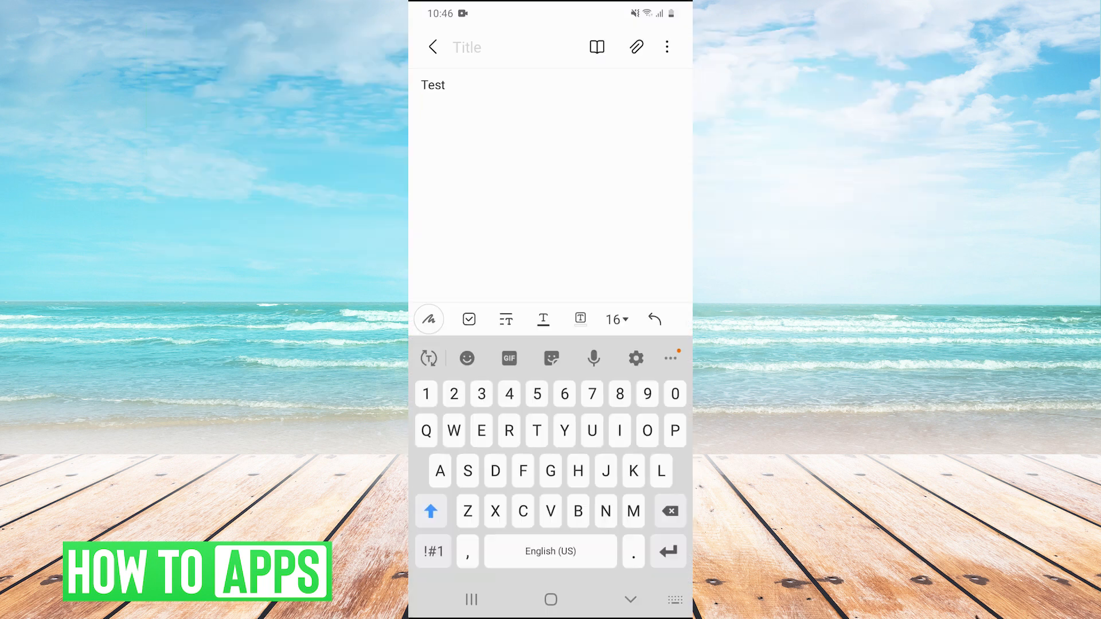
# Select the word 'Test' in the note and copy it.
pyautogui.press('enter')
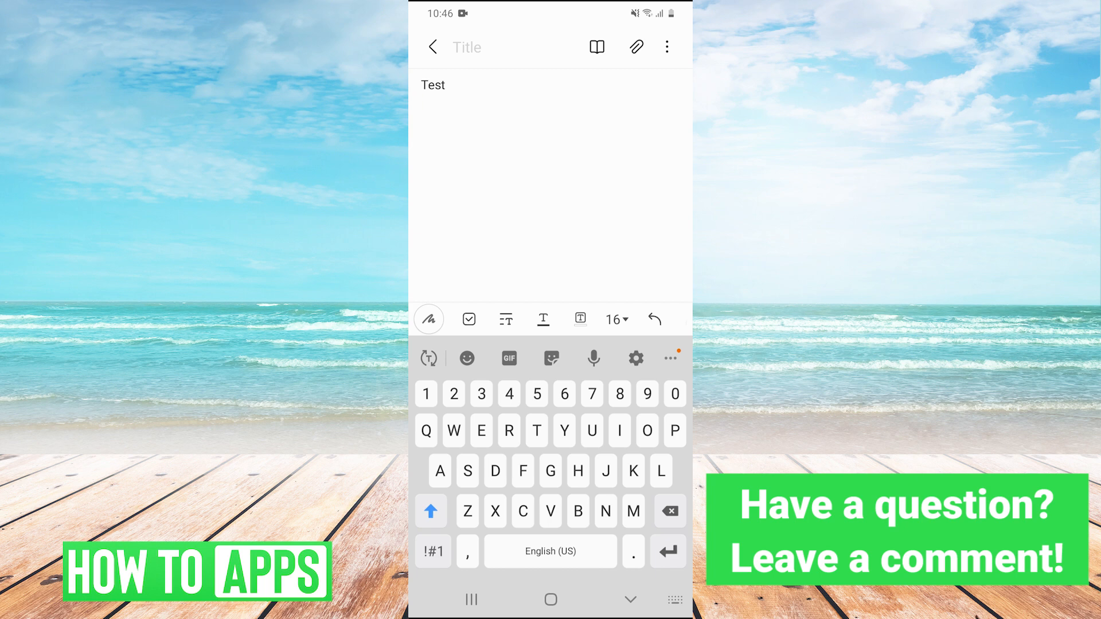
pyautogui.doubleClick(432, 85)
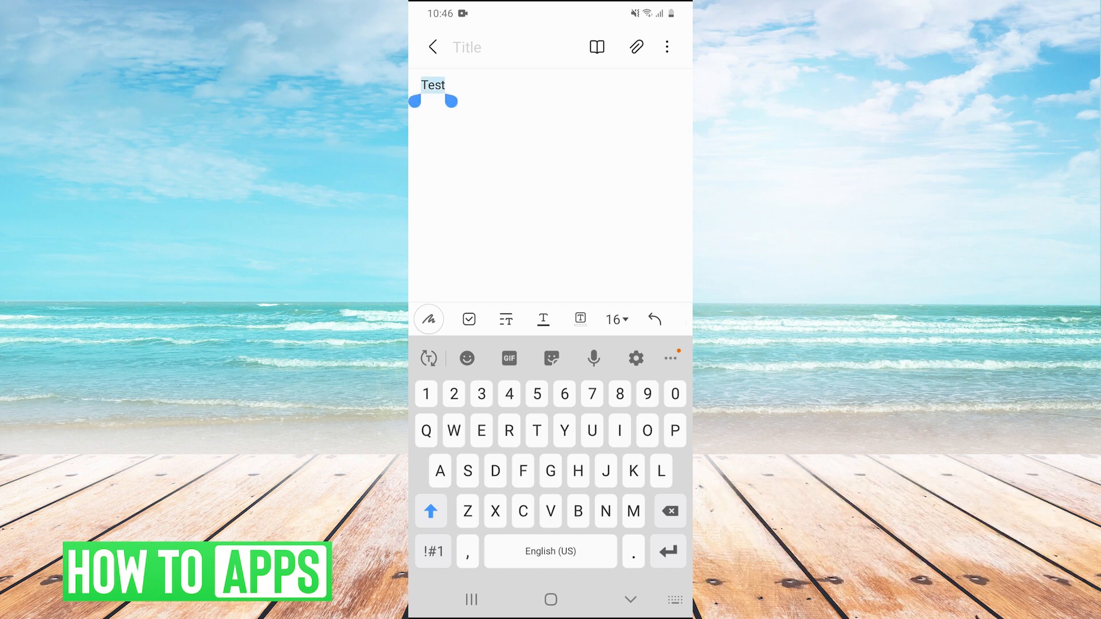
pyautogui.click(433, 85)
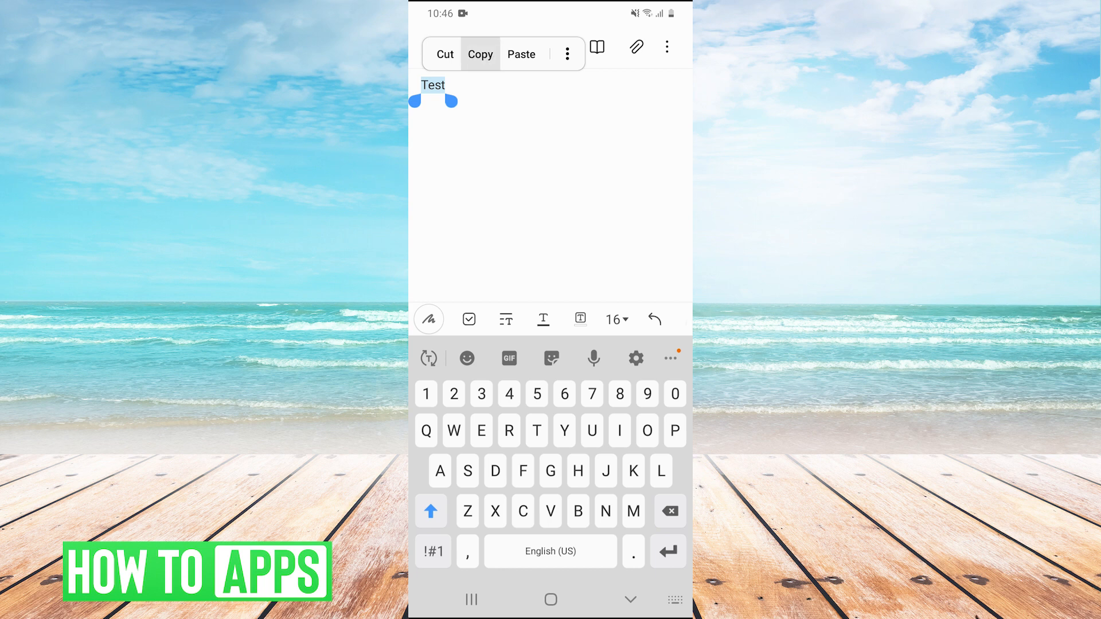
pyautogui.click(480, 54)
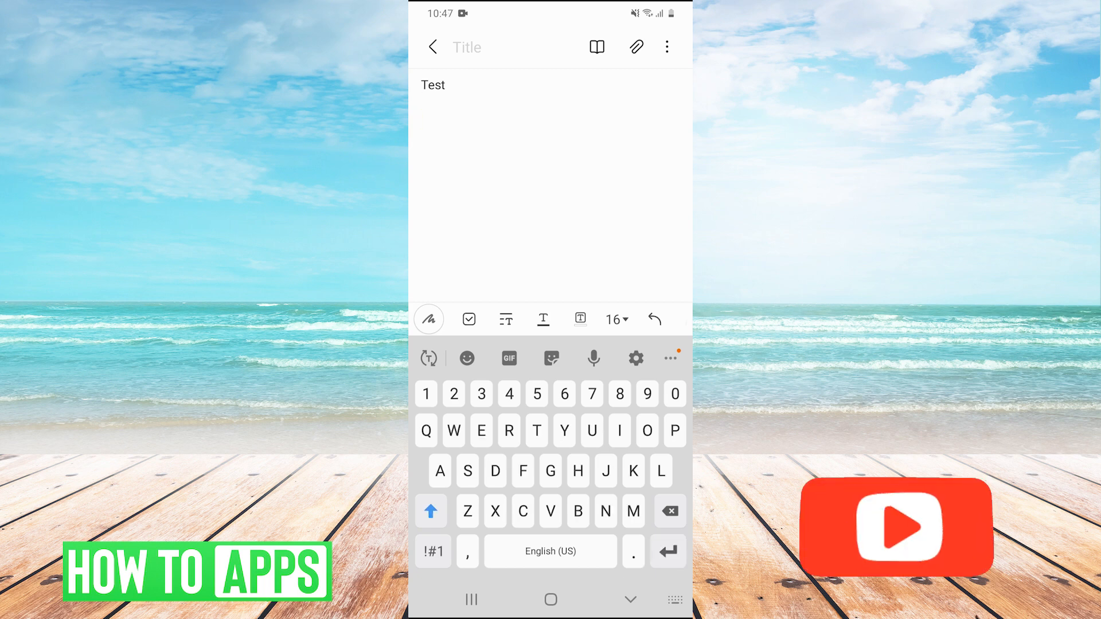
# Paste 'Test' as a second line below the first, then start a new empty line.
pyautogui.click(422, 119)
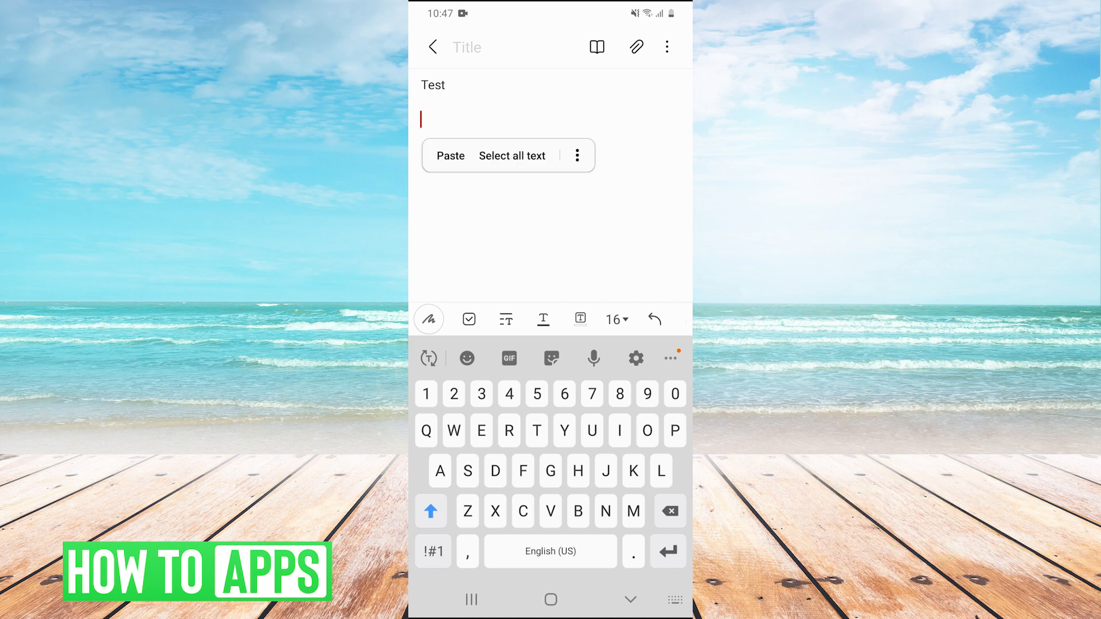
pyautogui.click(450, 156)
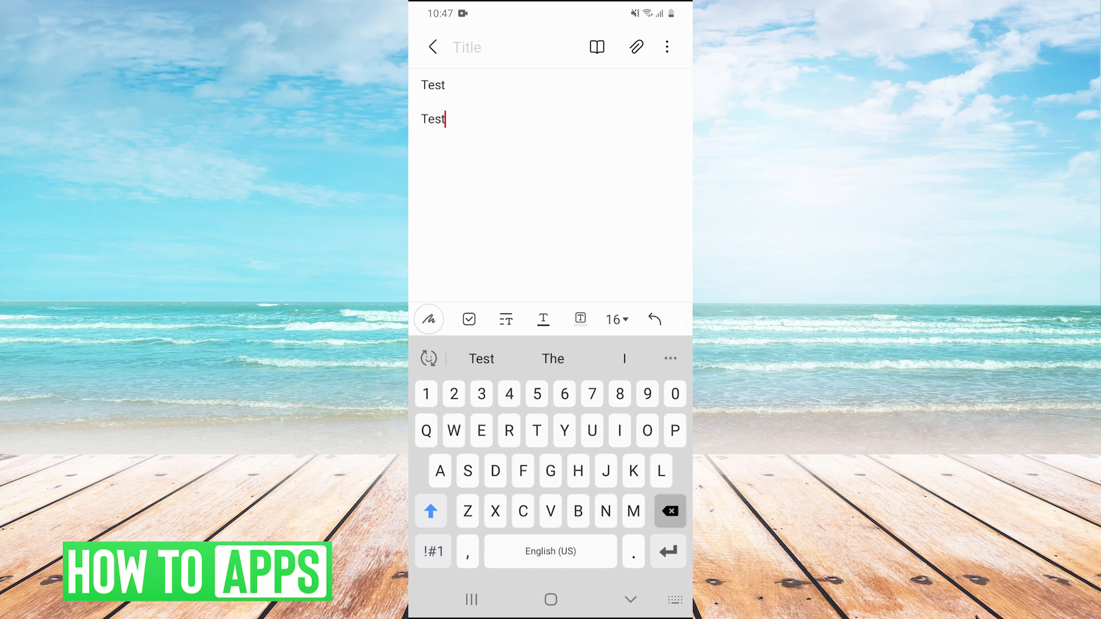
pyautogui.click(431, 511)
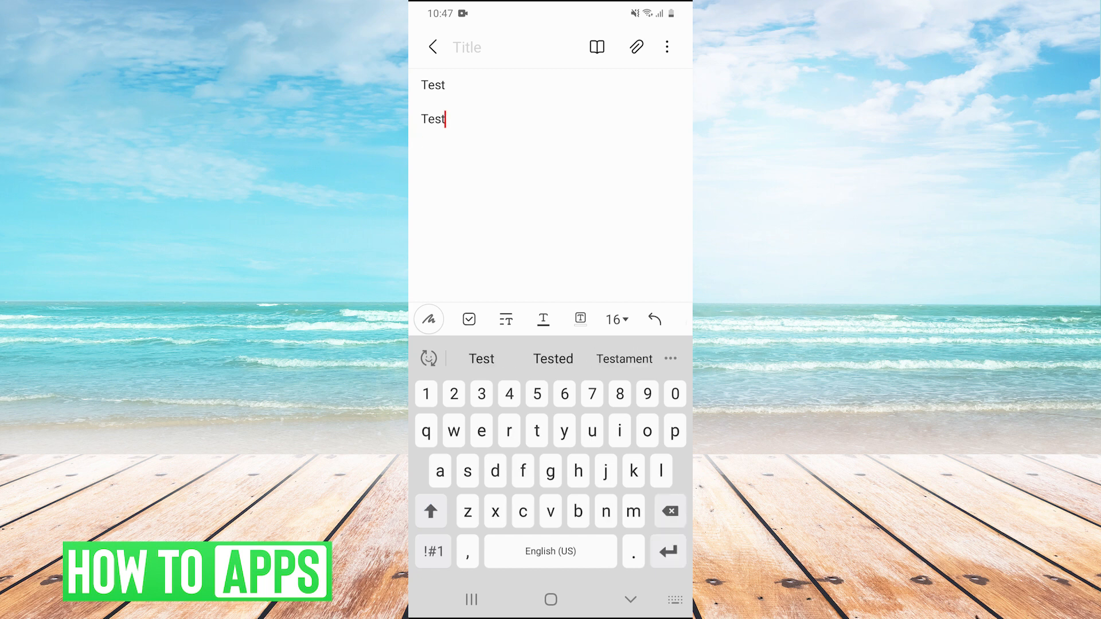
pyautogui.press('enter')
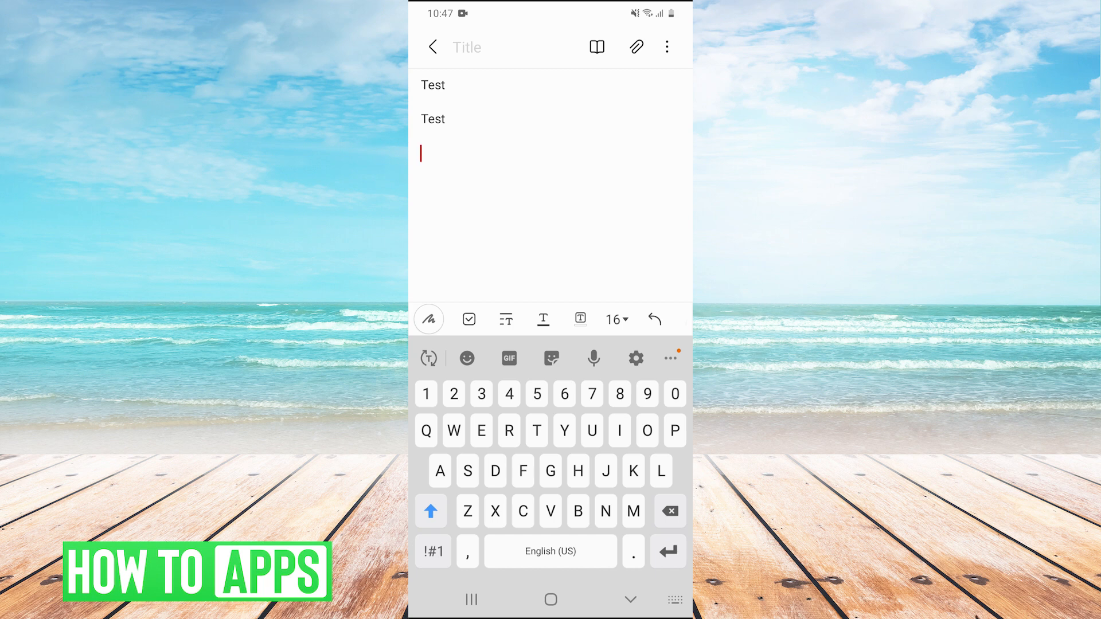
pyautogui.click(420, 153)
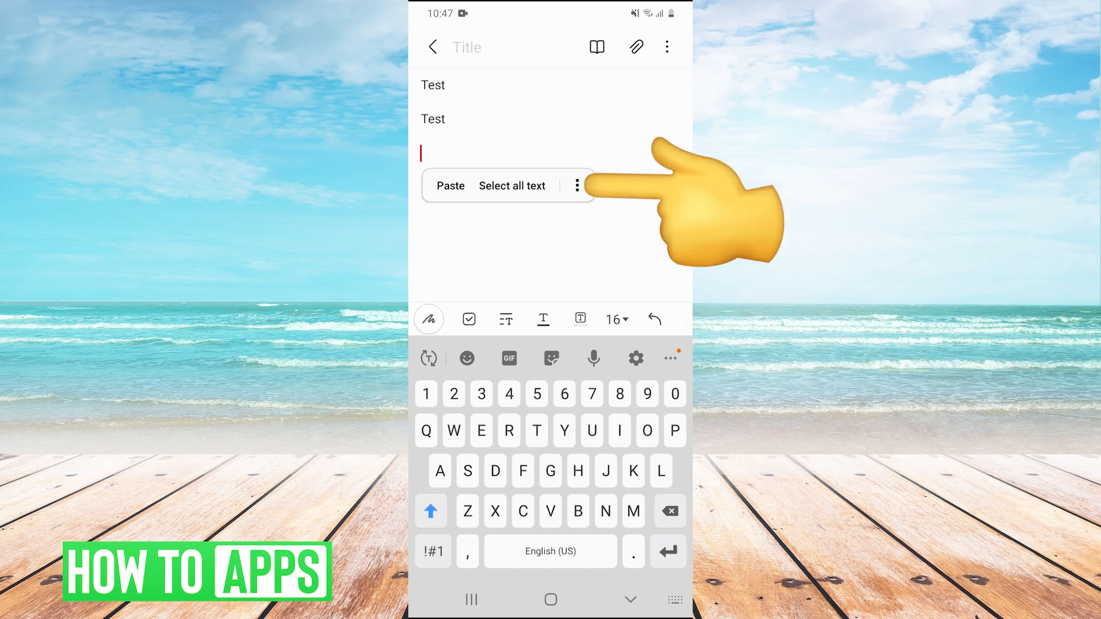
pyautogui.click(576, 185)
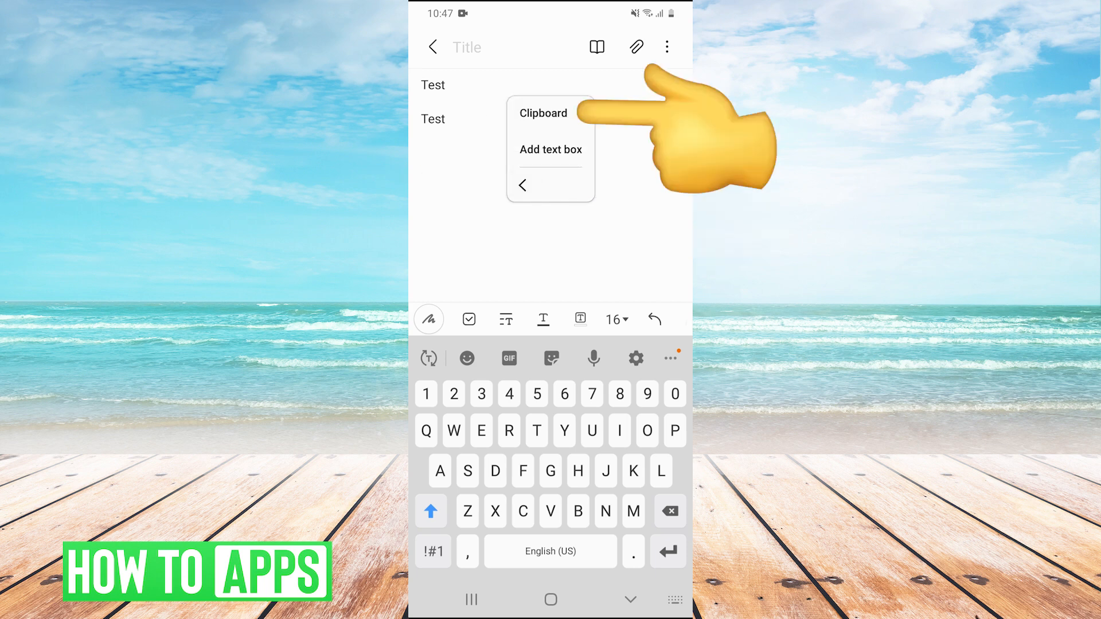
pyautogui.click(543, 113)
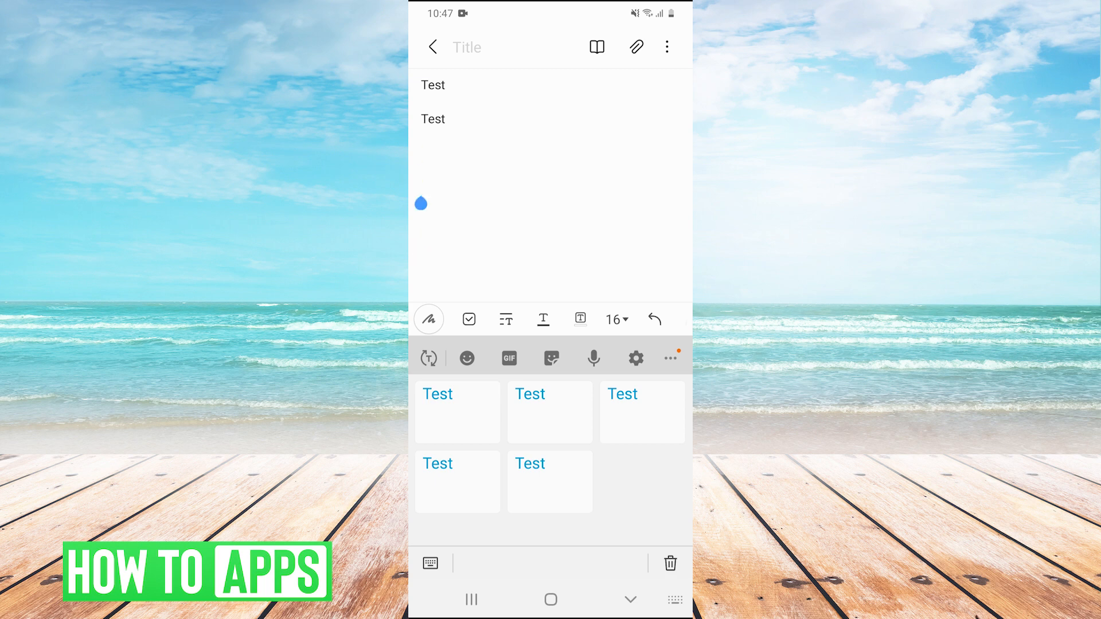
pyautogui.click(429, 563)
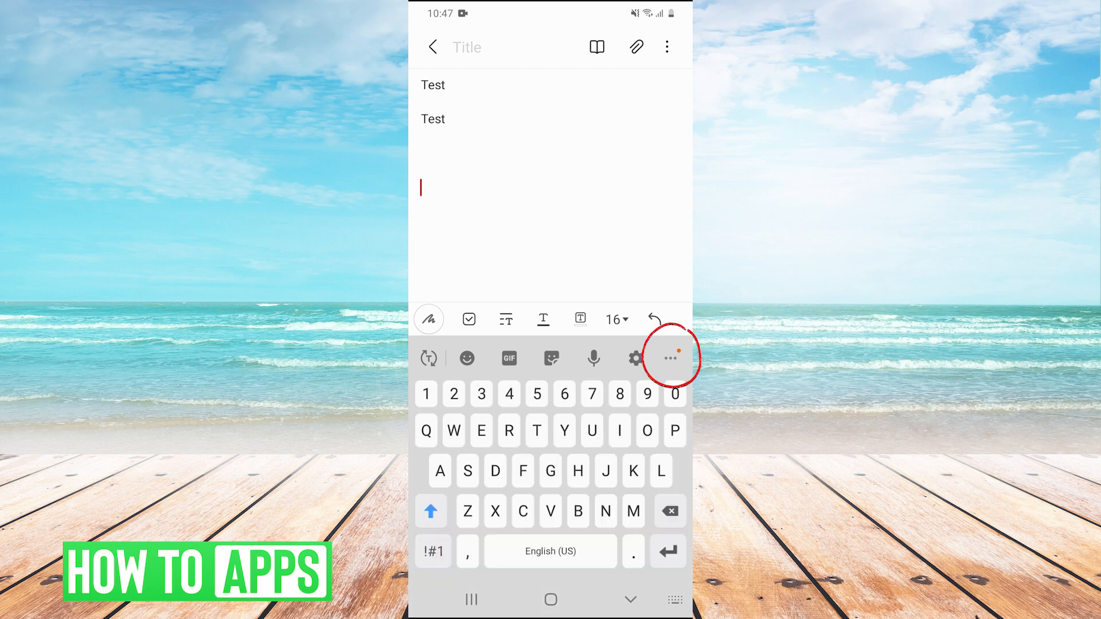
# Open the keyboard clipboard from the extra features menu to check the saved 'Test' items, then close it.
pyautogui.click(668, 358)
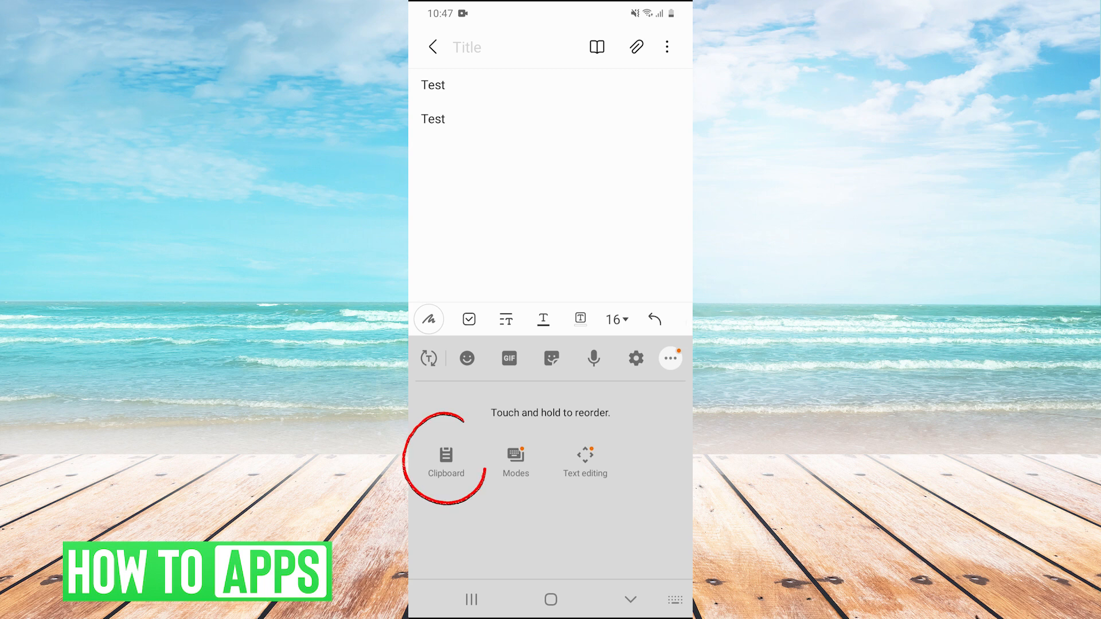
pyautogui.click(445, 460)
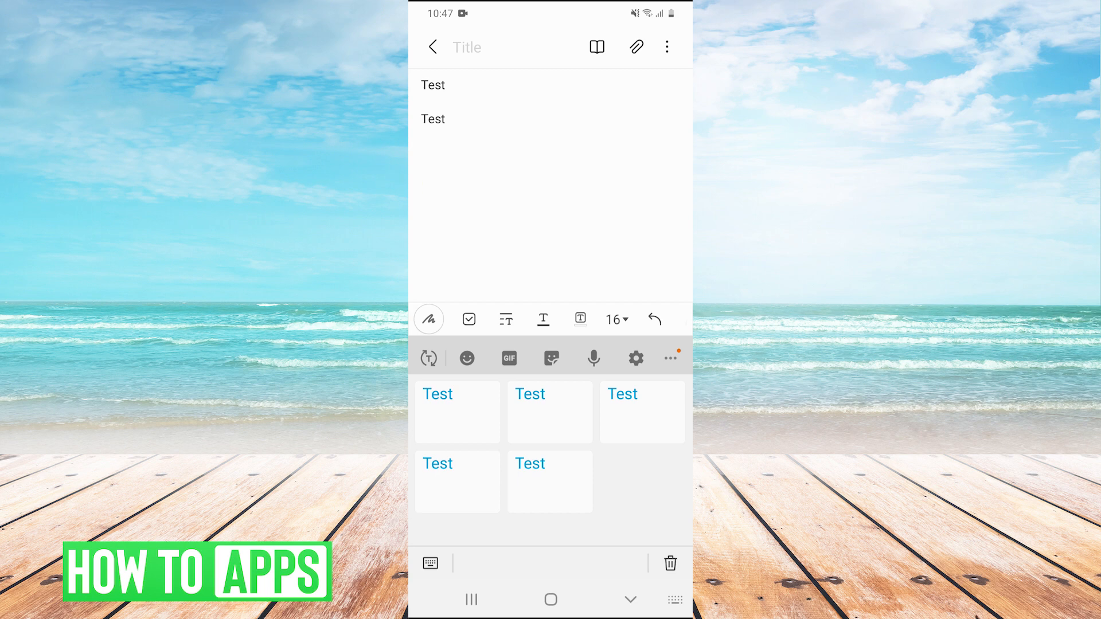
pyautogui.click(668, 358)
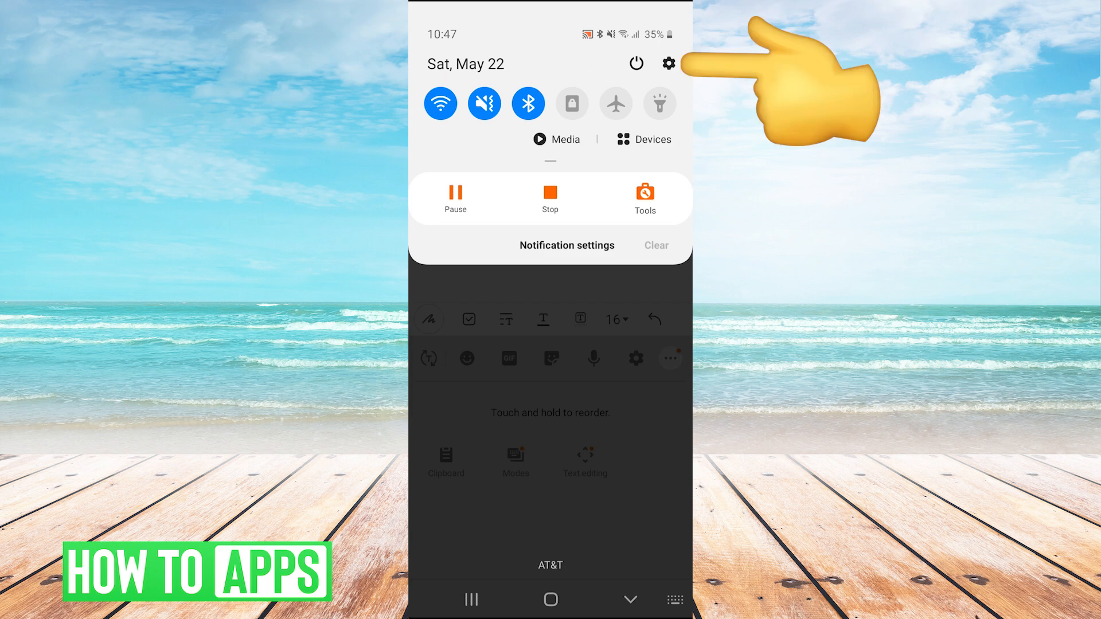
# Open device Settings and go into General management.
pyautogui.click(667, 63)
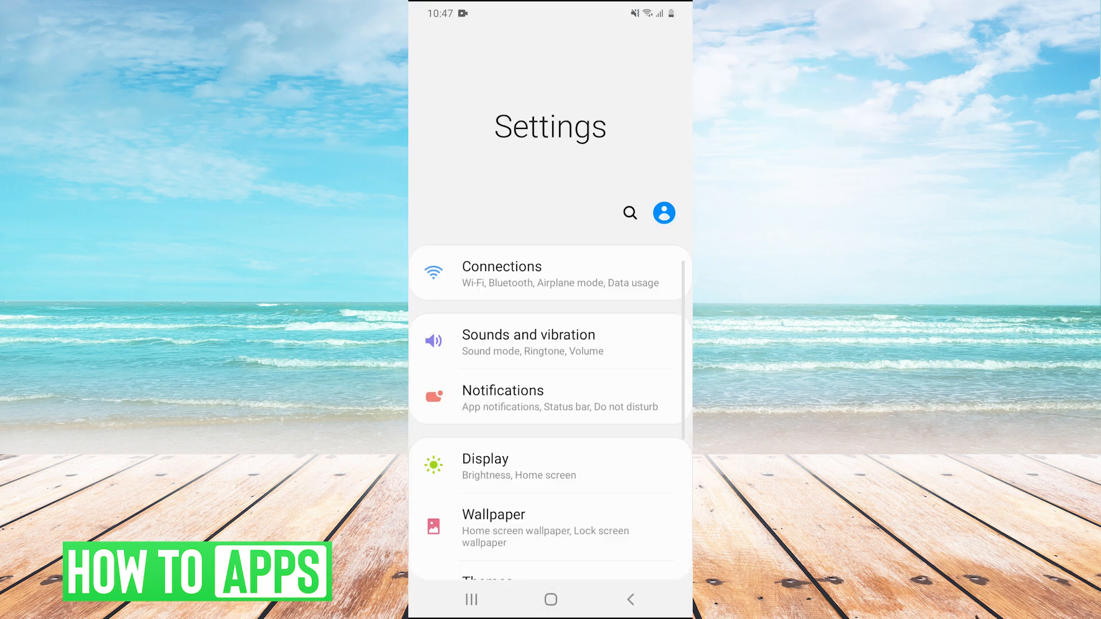
pyautogui.scroll(-3)
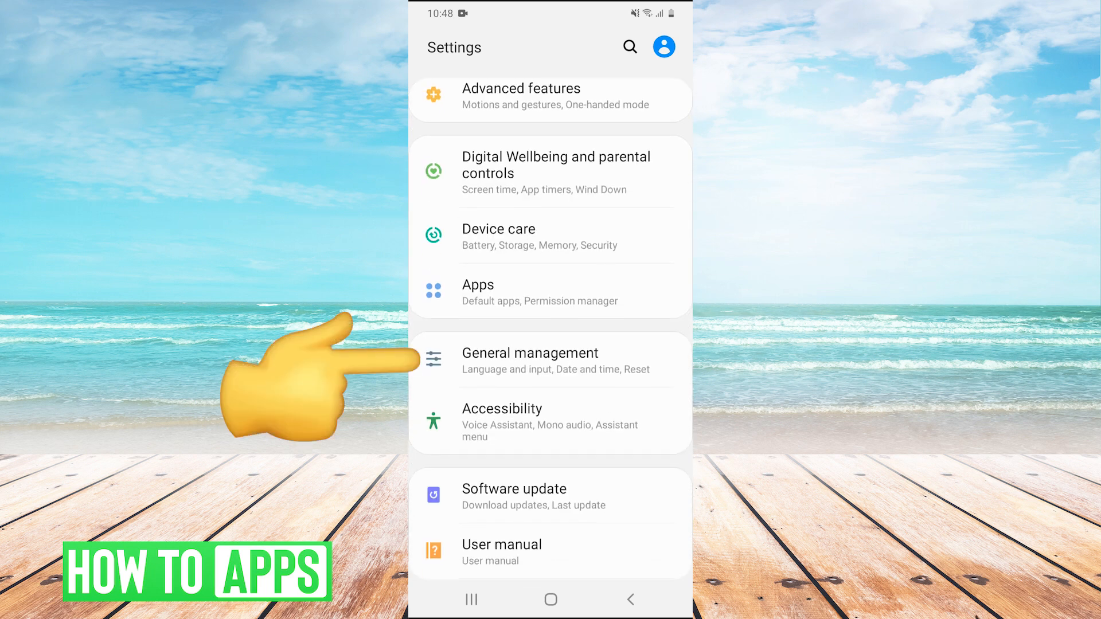
pyautogui.click(532, 352)
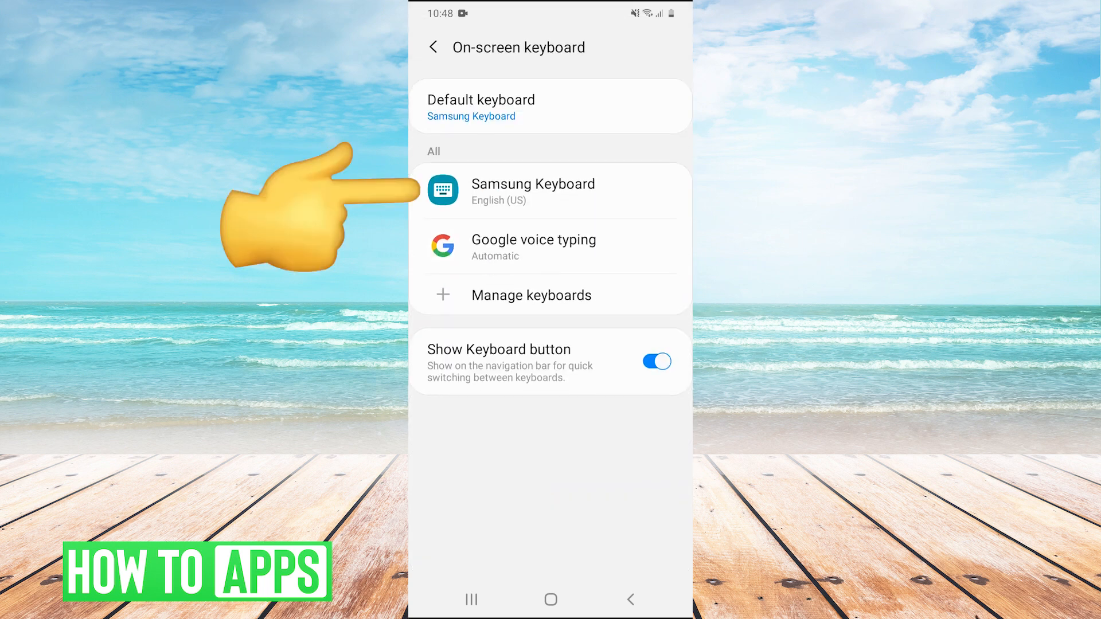
# Review Samsung Keyboard's Style and layout settings, then start a Play Store app search.
pyautogui.click(532, 191)
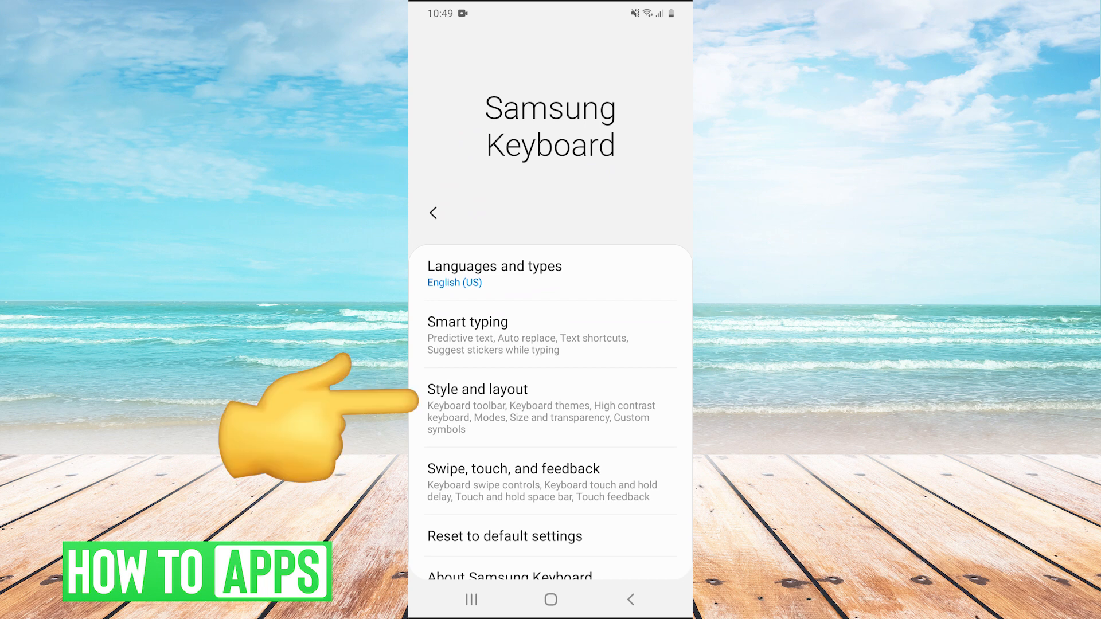
pyautogui.click(550, 407)
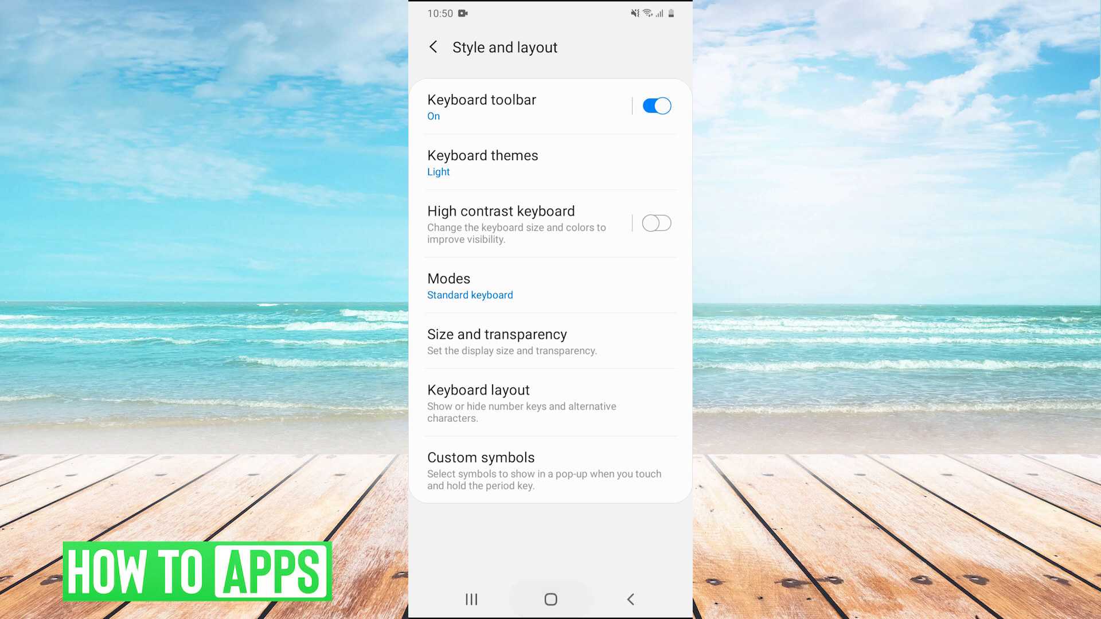
pyautogui.click(434, 47)
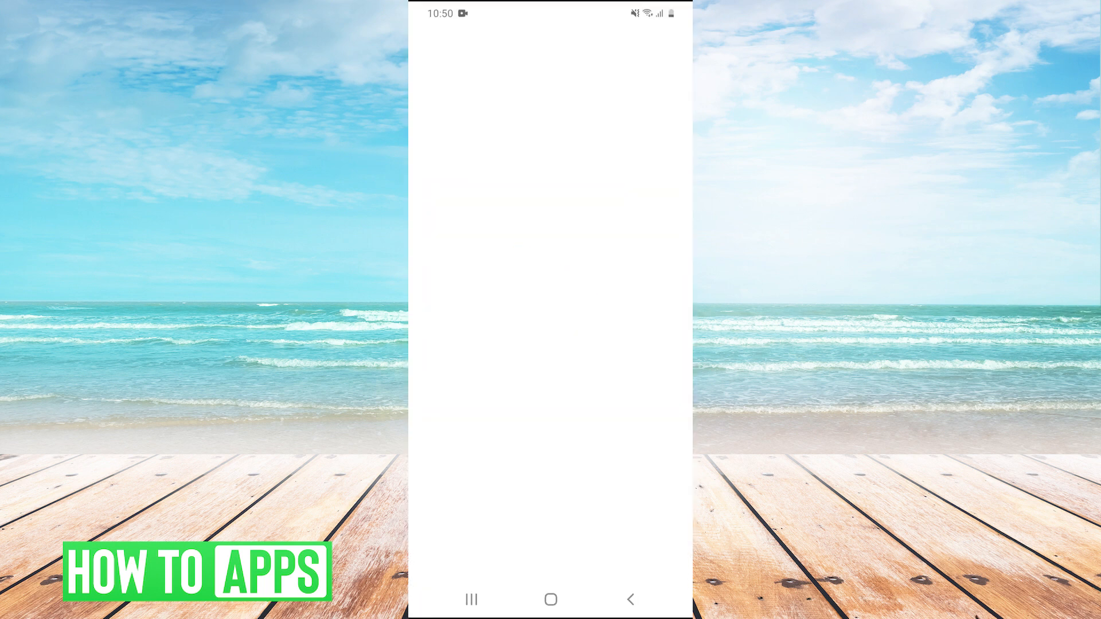
pyautogui.click(547, 47)
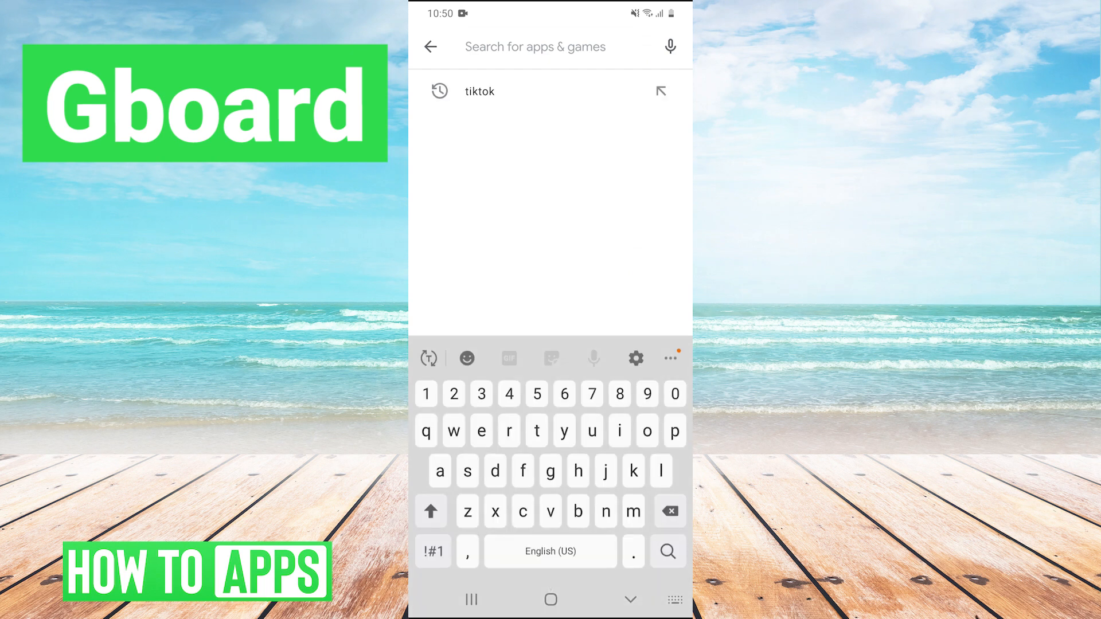
# Search the Play Store for 'gboard', install Gboard, and launch it.
pyautogui.write('gboa')
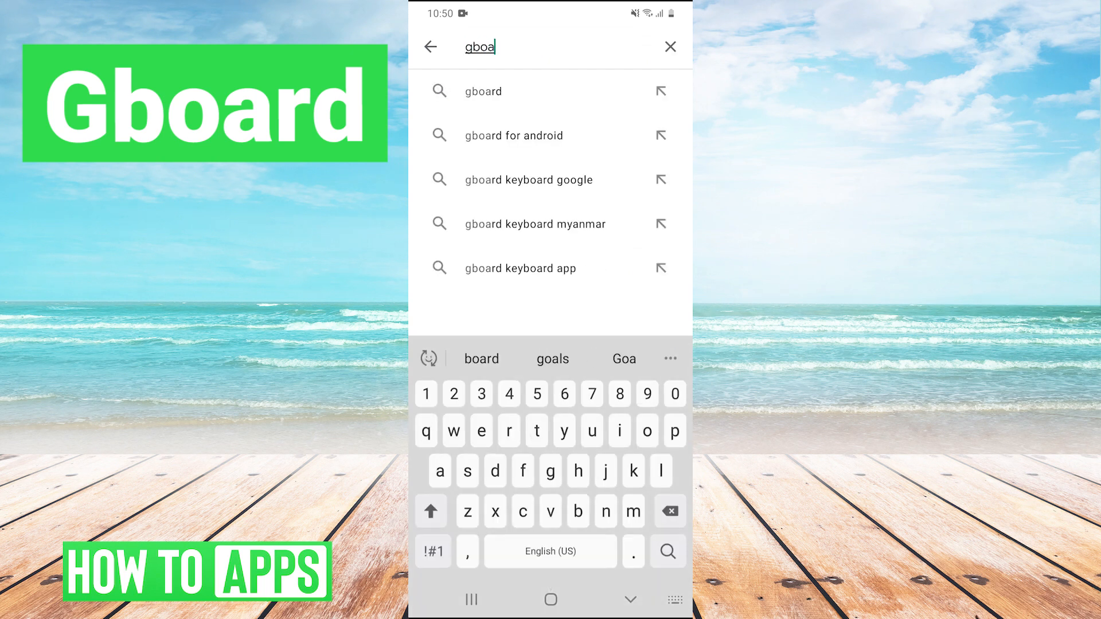
pyautogui.click(482, 91)
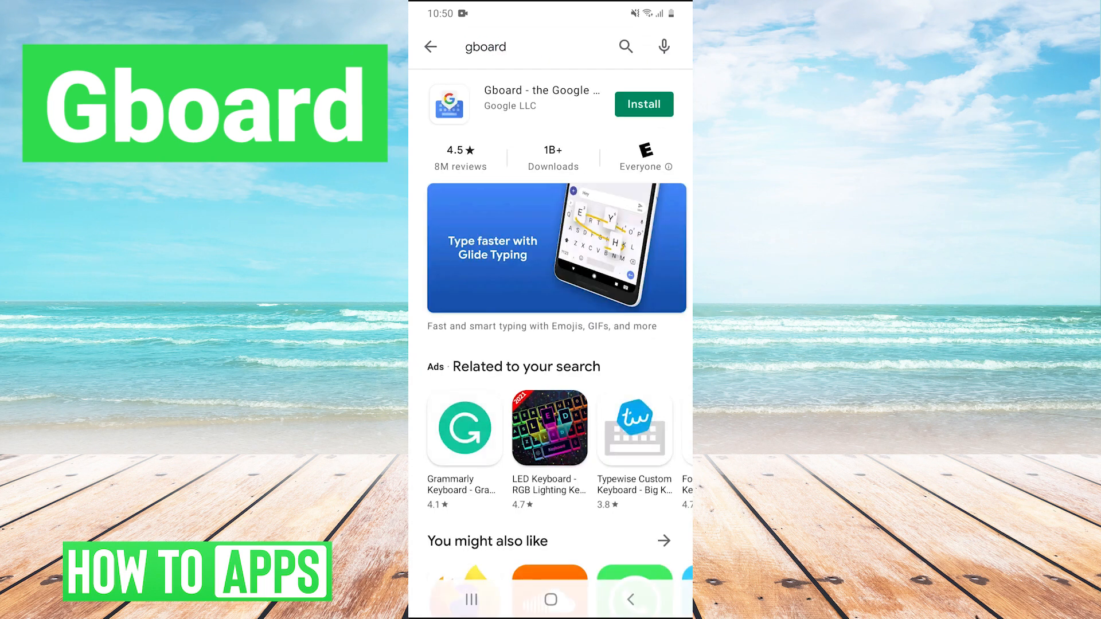
pyautogui.click(642, 104)
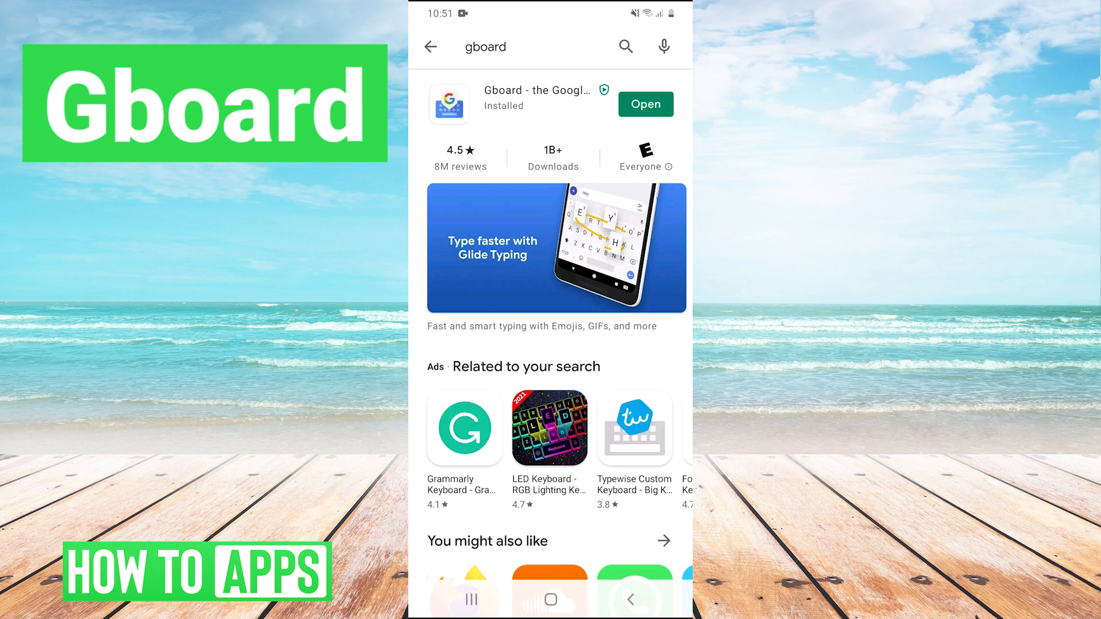
pyautogui.click(644, 103)
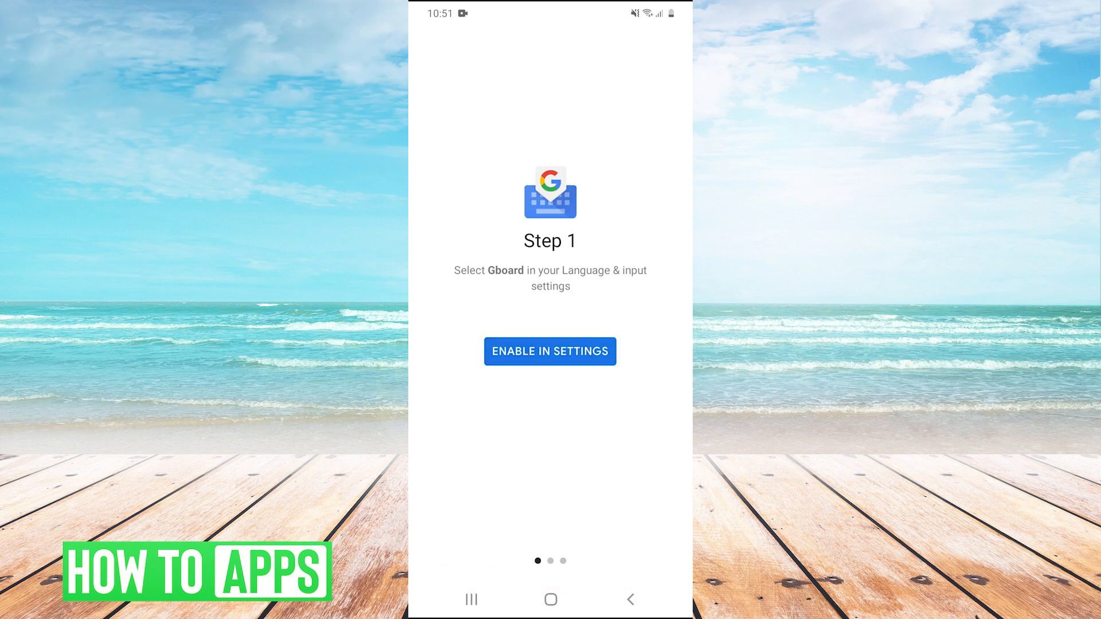
# Toggle Gboard on in Manage keyboards and accept the data collection warning.
pyautogui.click(549, 350)
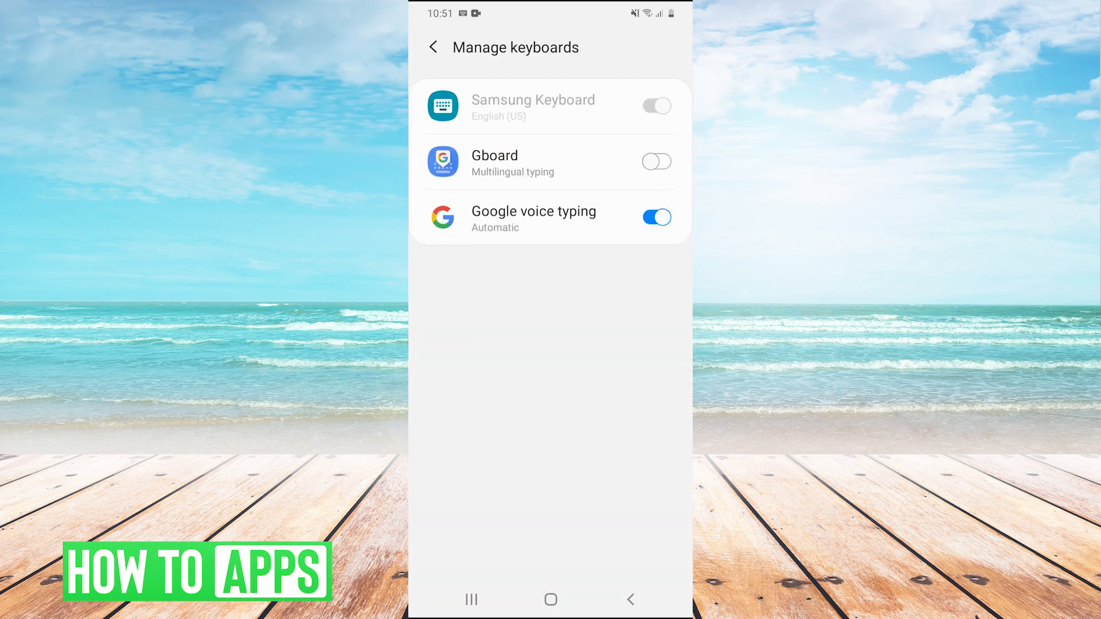
pyautogui.click(654, 161)
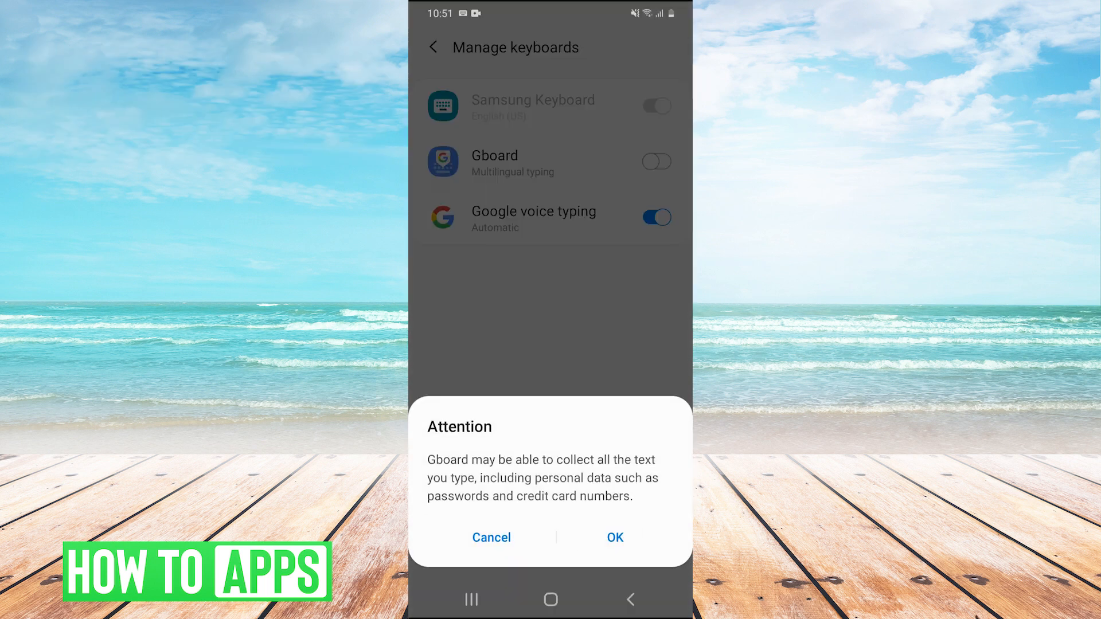
pyautogui.click(614, 537)
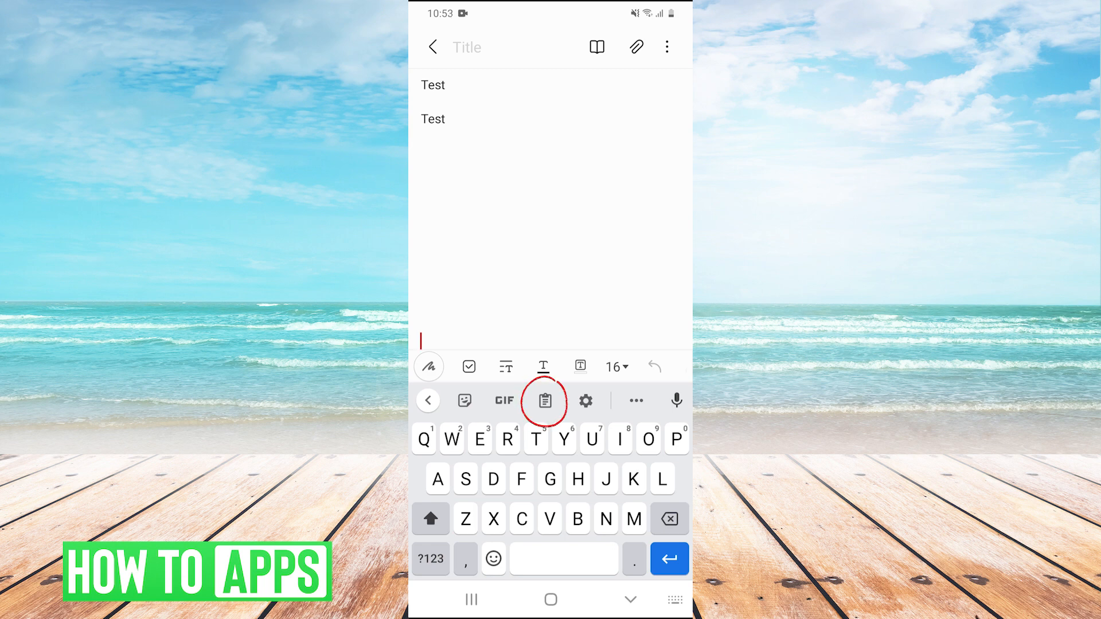
# View the 'Test' clip in Gboard's clipboard, close it, refocus the note, and go Home.
pyautogui.click(544, 400)
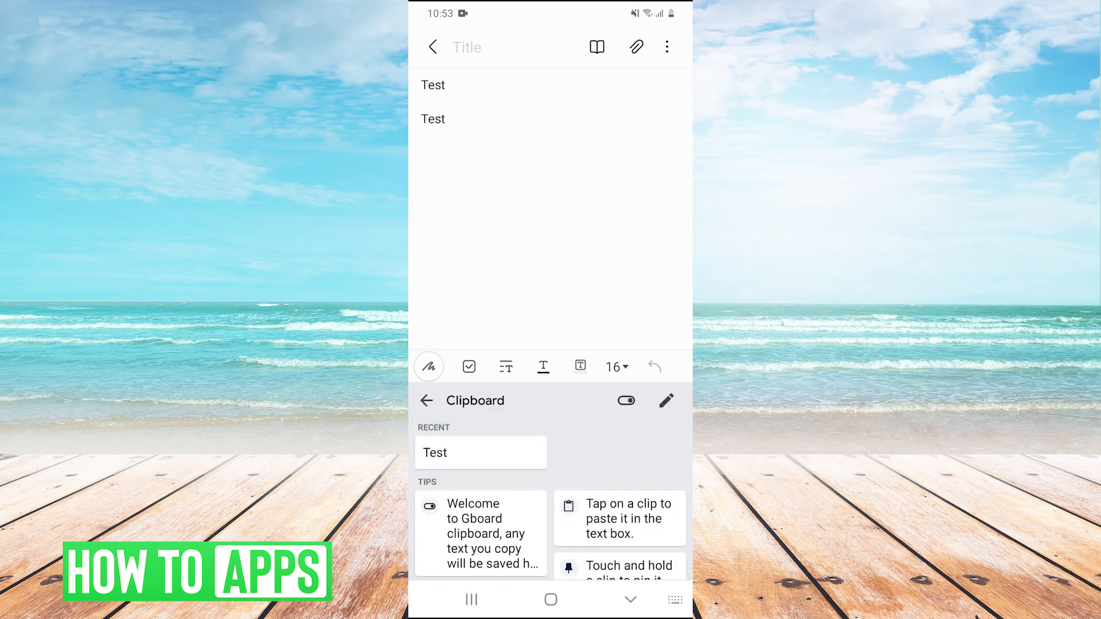
pyautogui.click(428, 400)
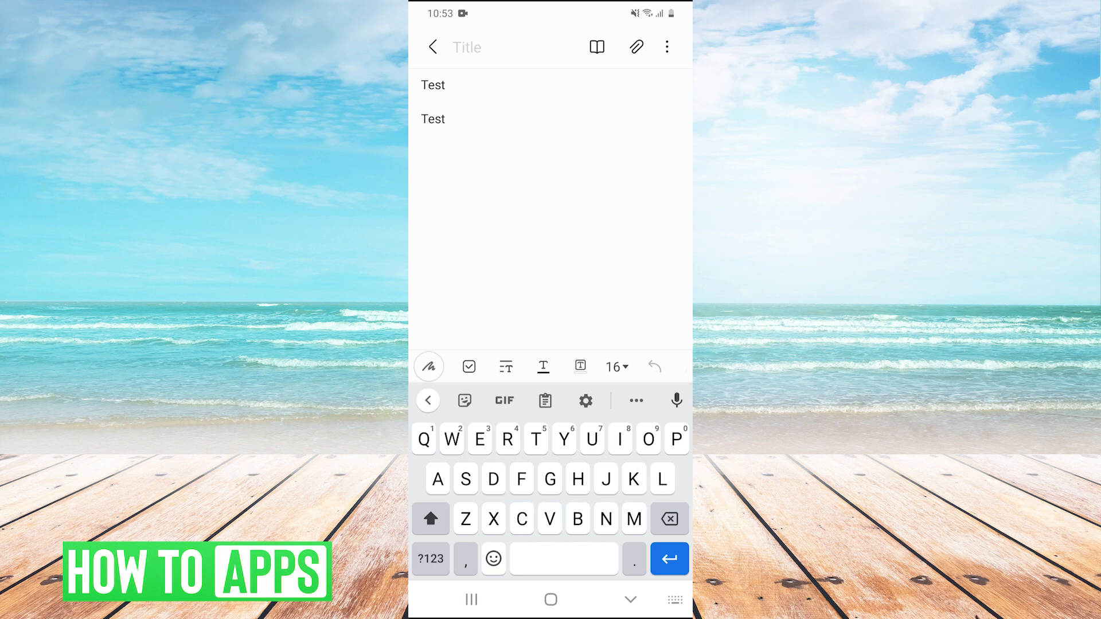
pyautogui.click(420, 341)
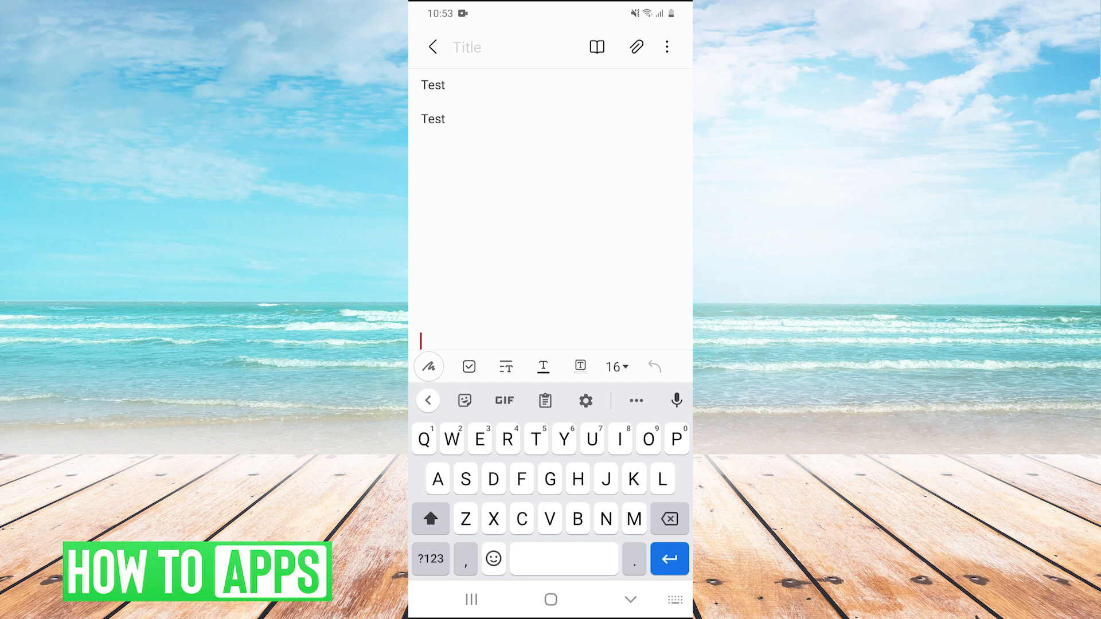
pyautogui.click(551, 600)
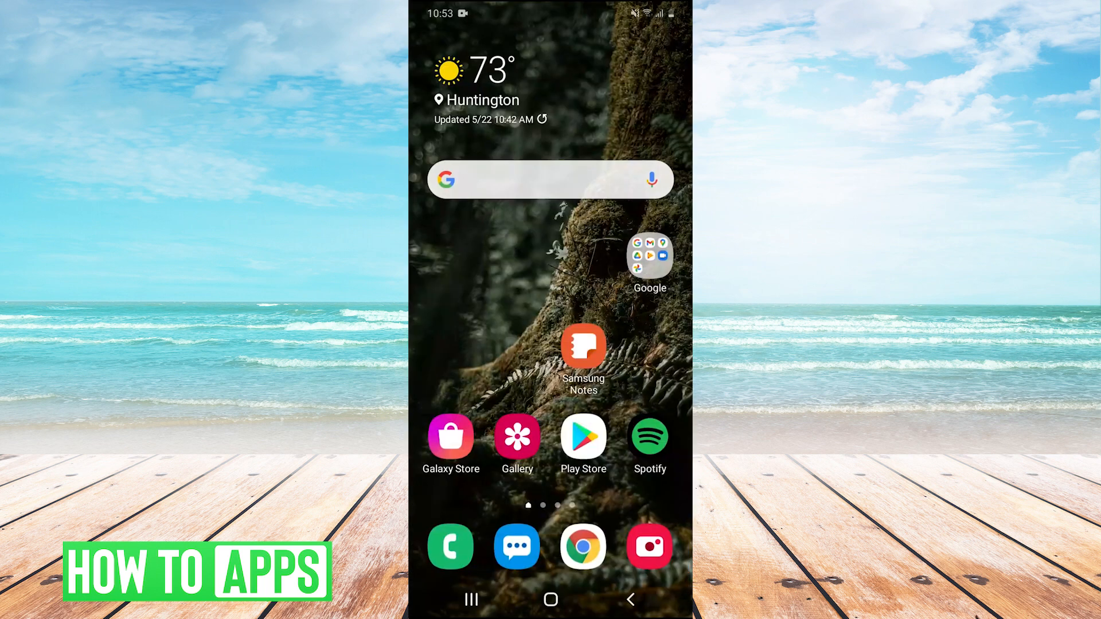